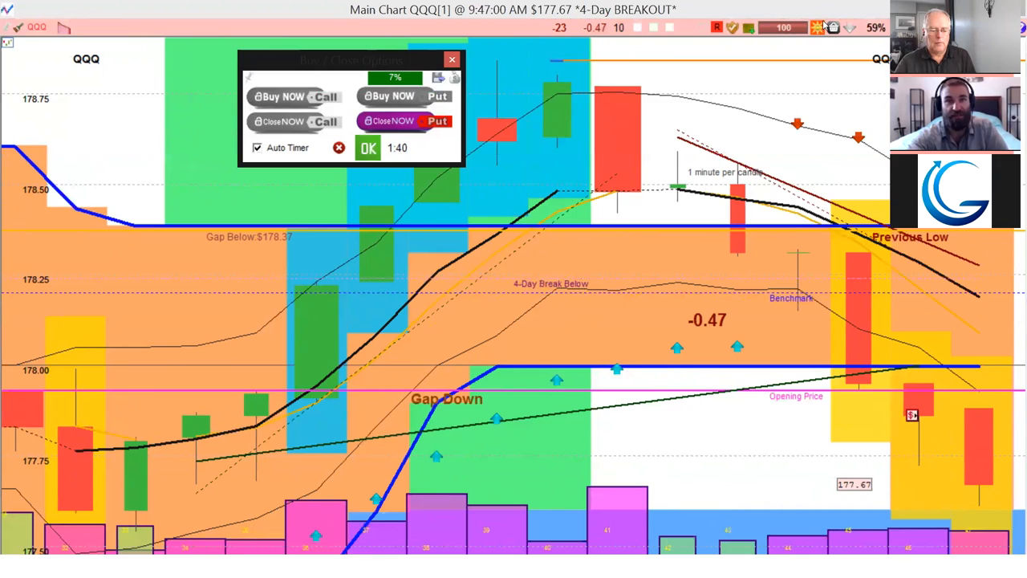
mouse_move(831, 22)
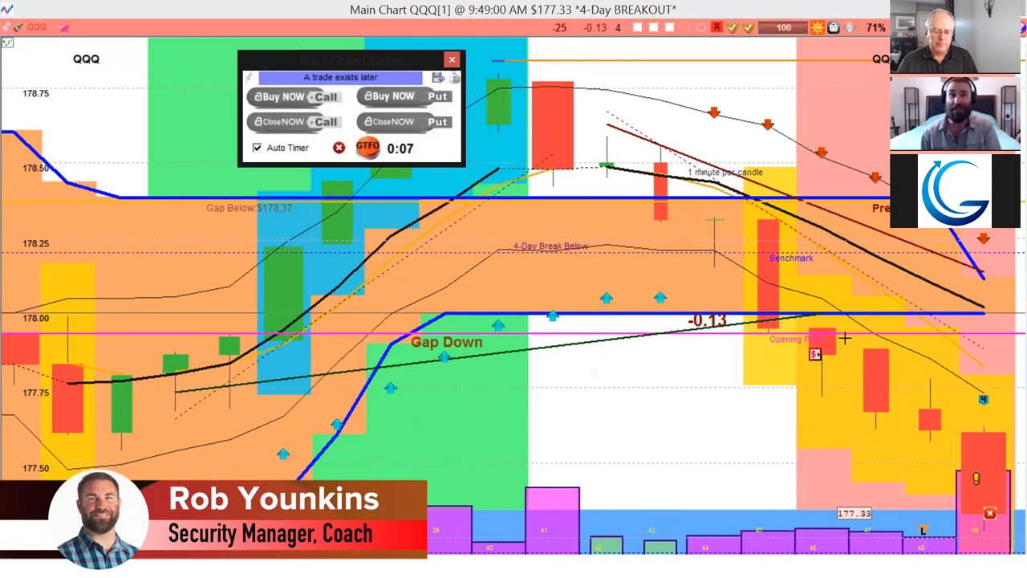
mouse_move(1010, 357)
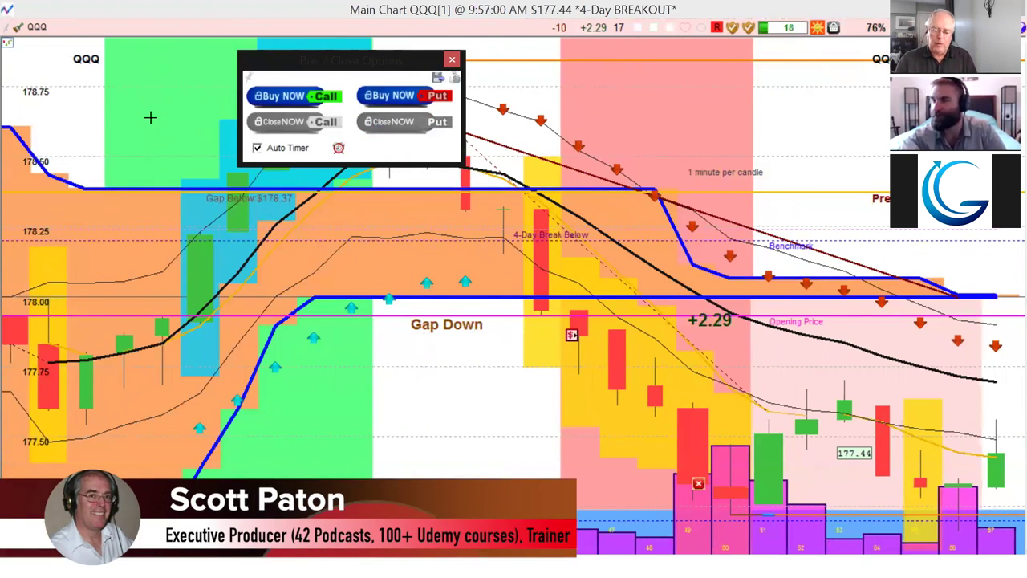
mouse_move(395, 297)
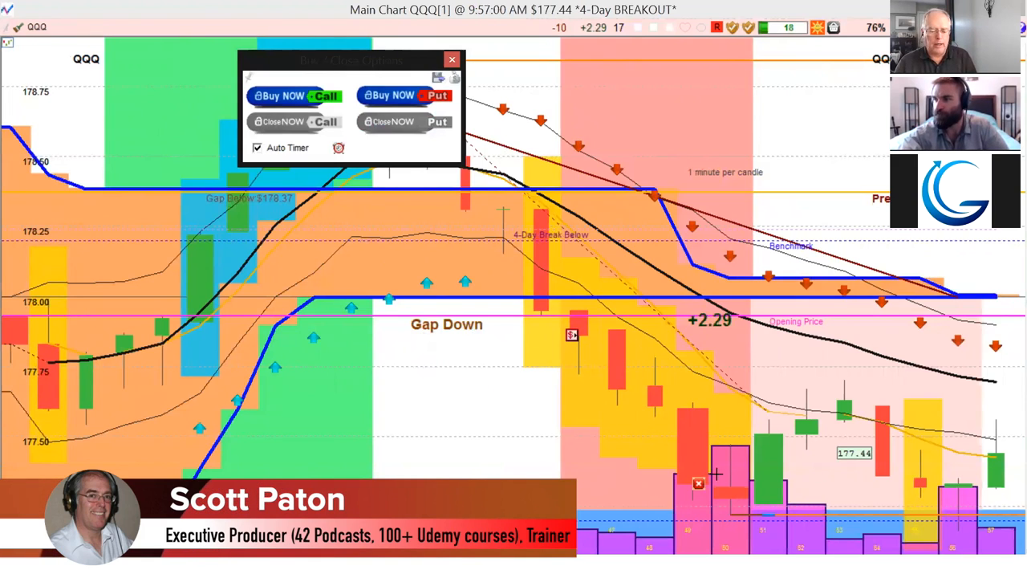
mouse_move(921, 500)
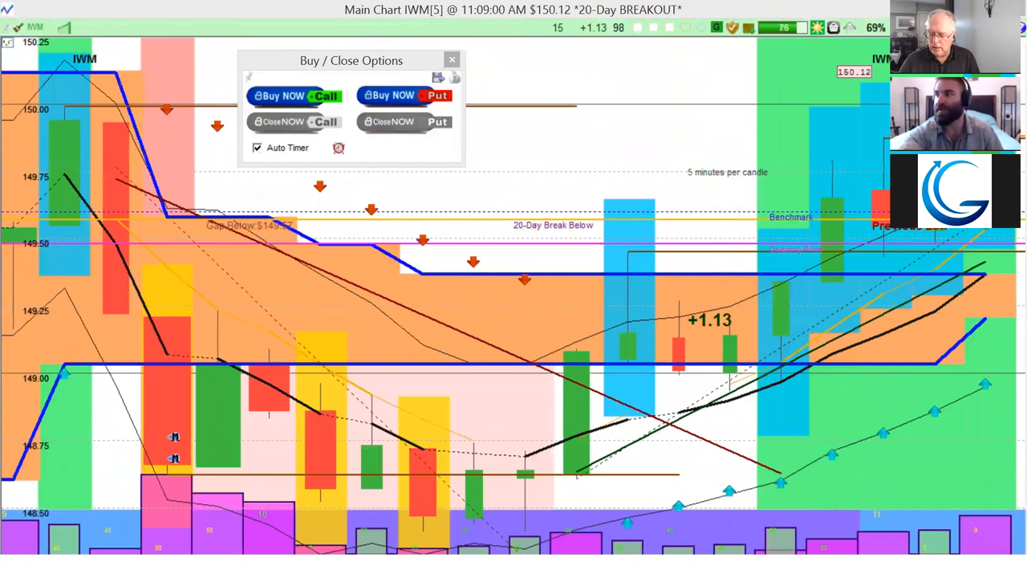
mouse_move(122, 208)
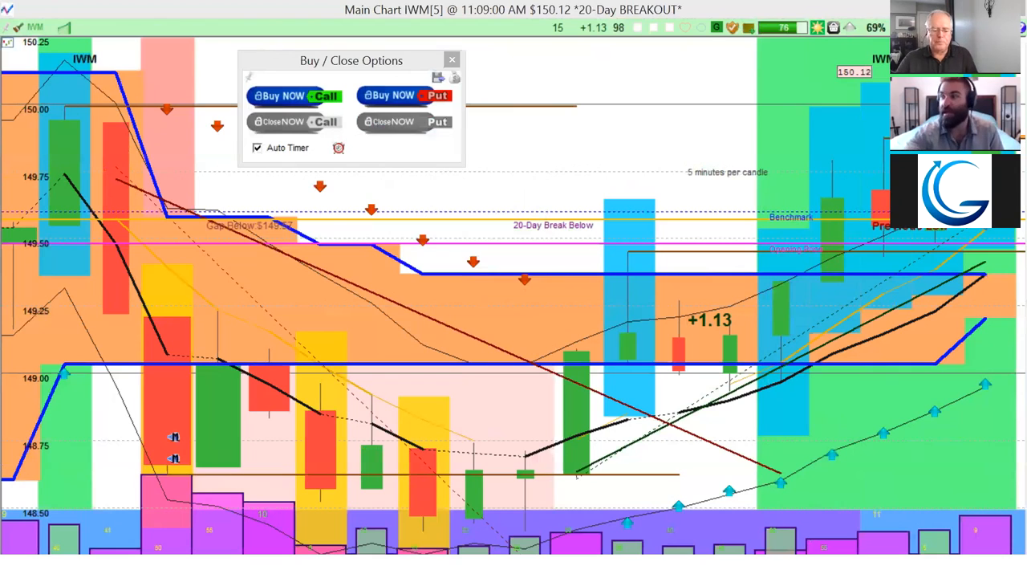
mouse_move(632, 103)
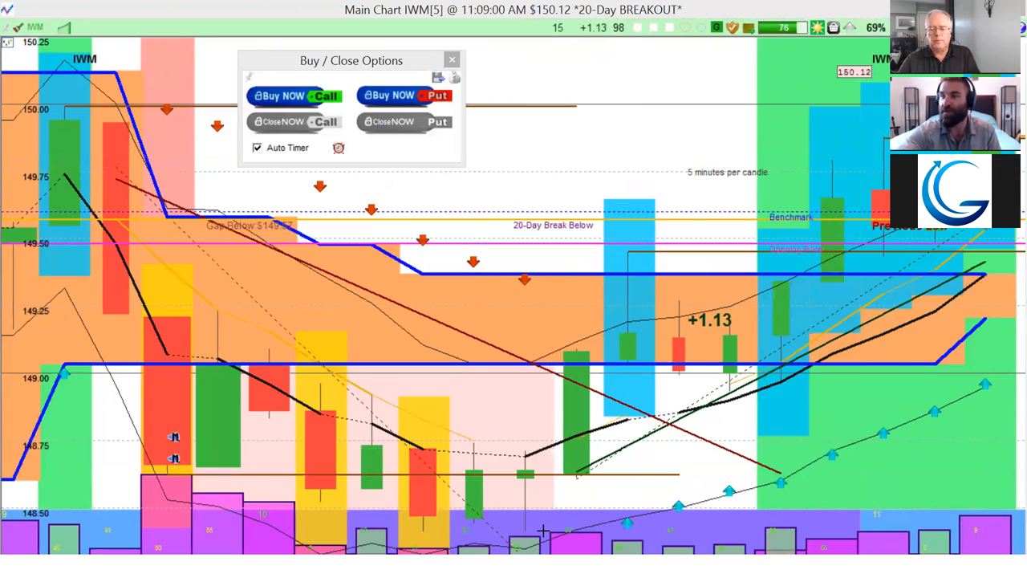
mouse_move(448, 285)
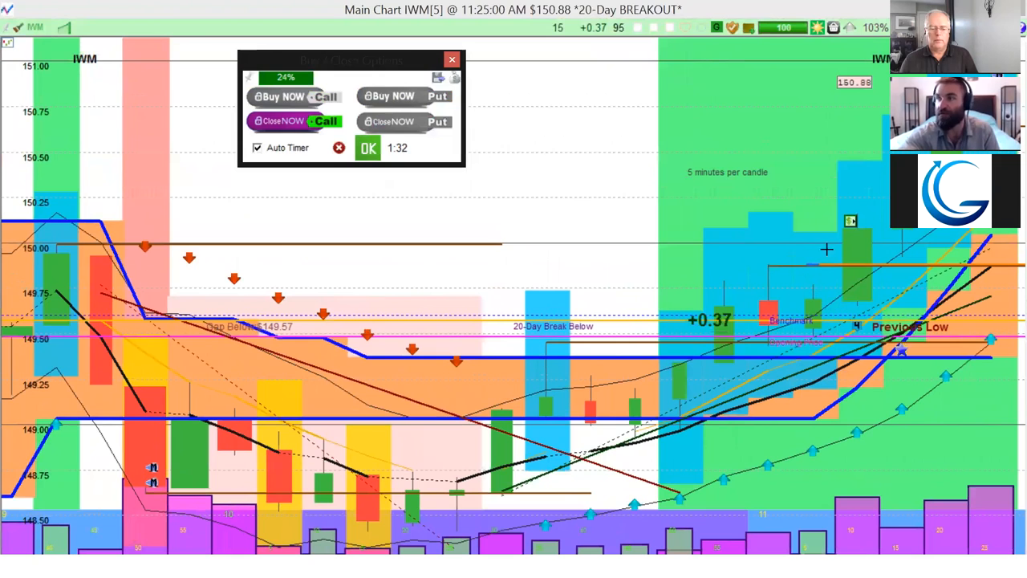
mouse_move(854, 195)
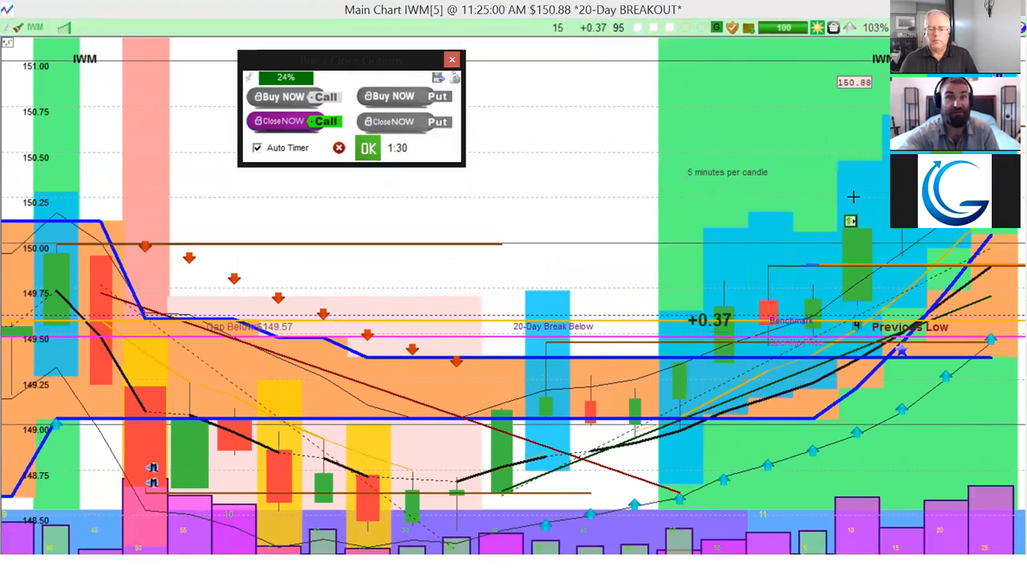
mouse_move(873, 168)
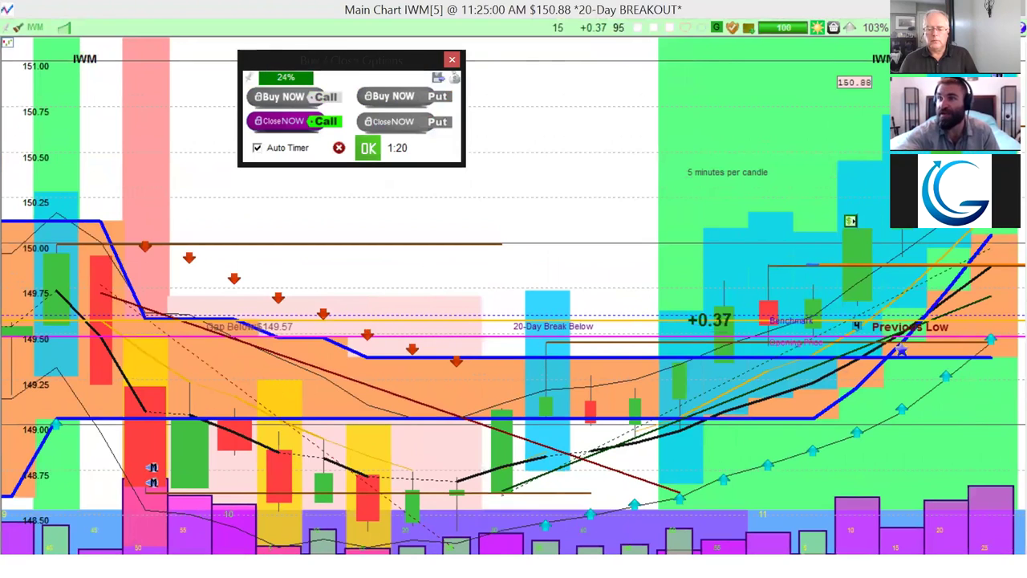
Advance the IWM 5-minute replay to the 11:26 bar with price at 151.06
click(286, 96)
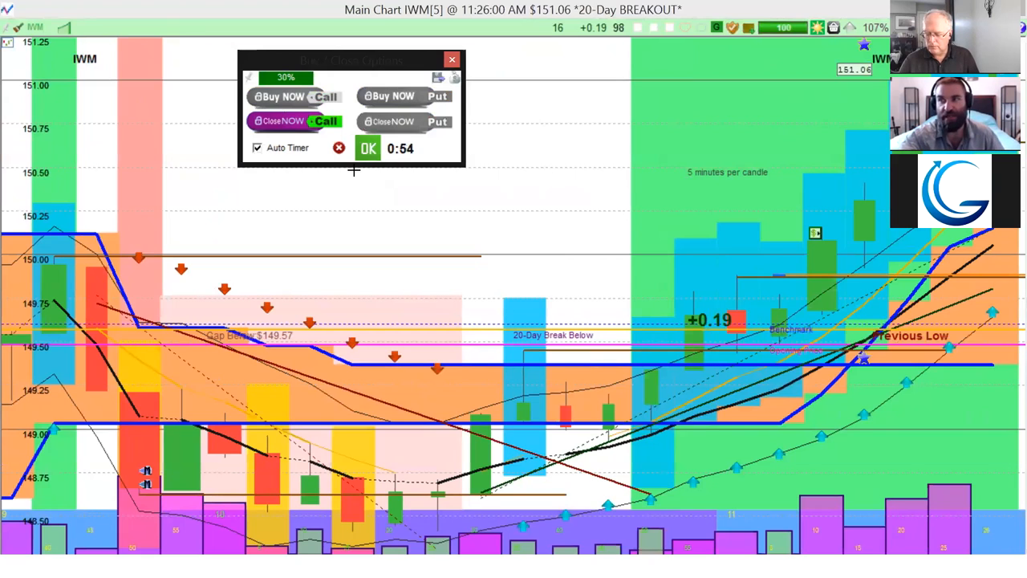
mouse_move(979, 503)
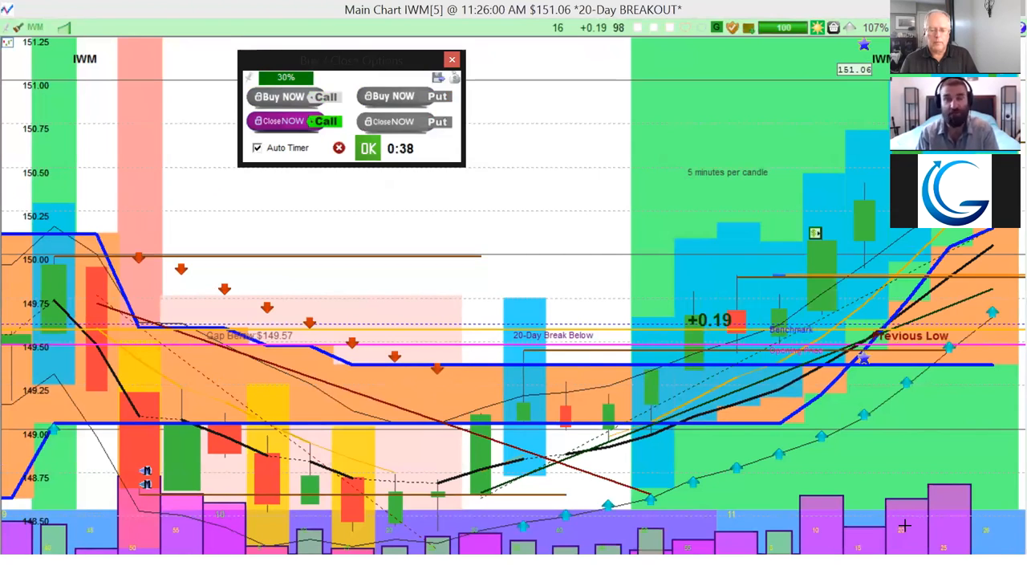
mouse_move(629, 382)
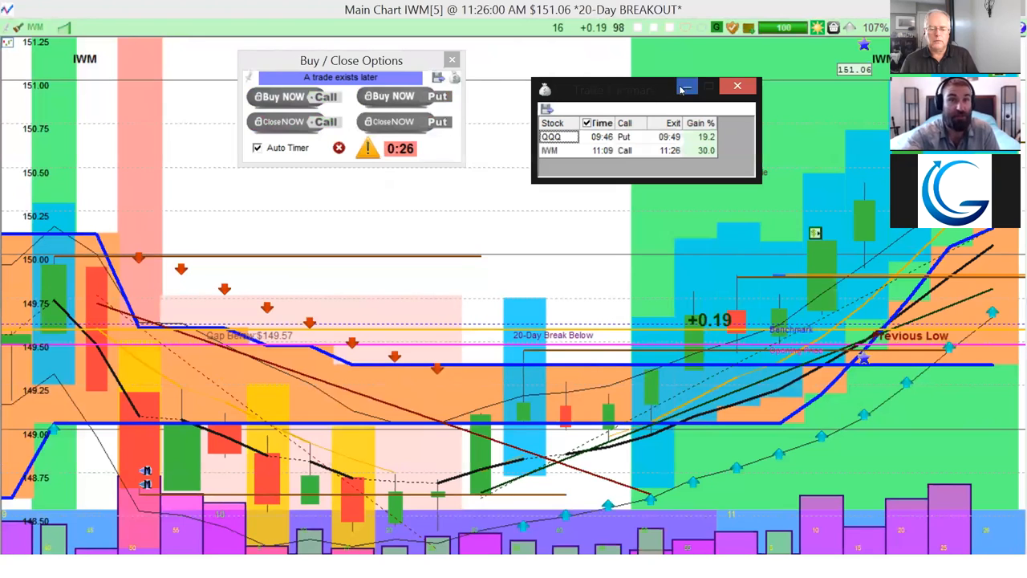
mouse_move(687, 88)
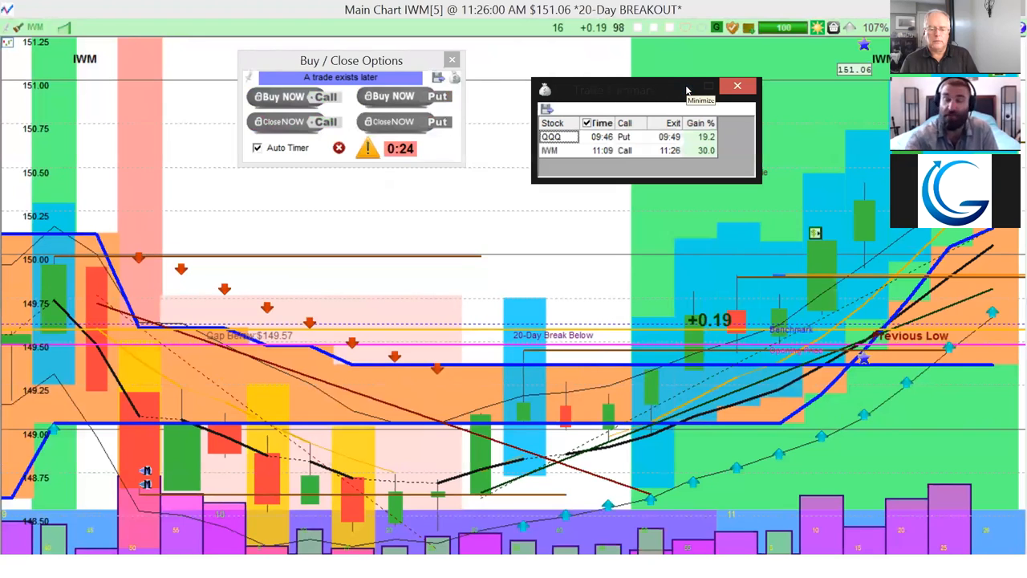